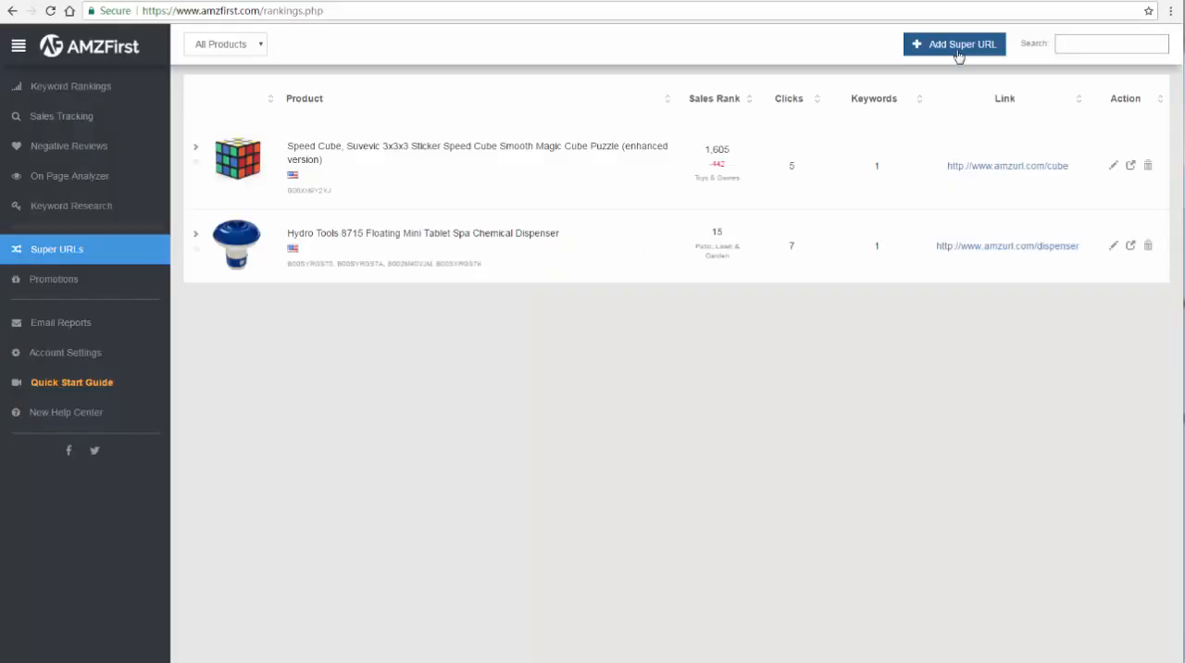
Save a new Super URL for the SENSO headphones with two keywords and slug 'headphone'
left_click(956, 44)
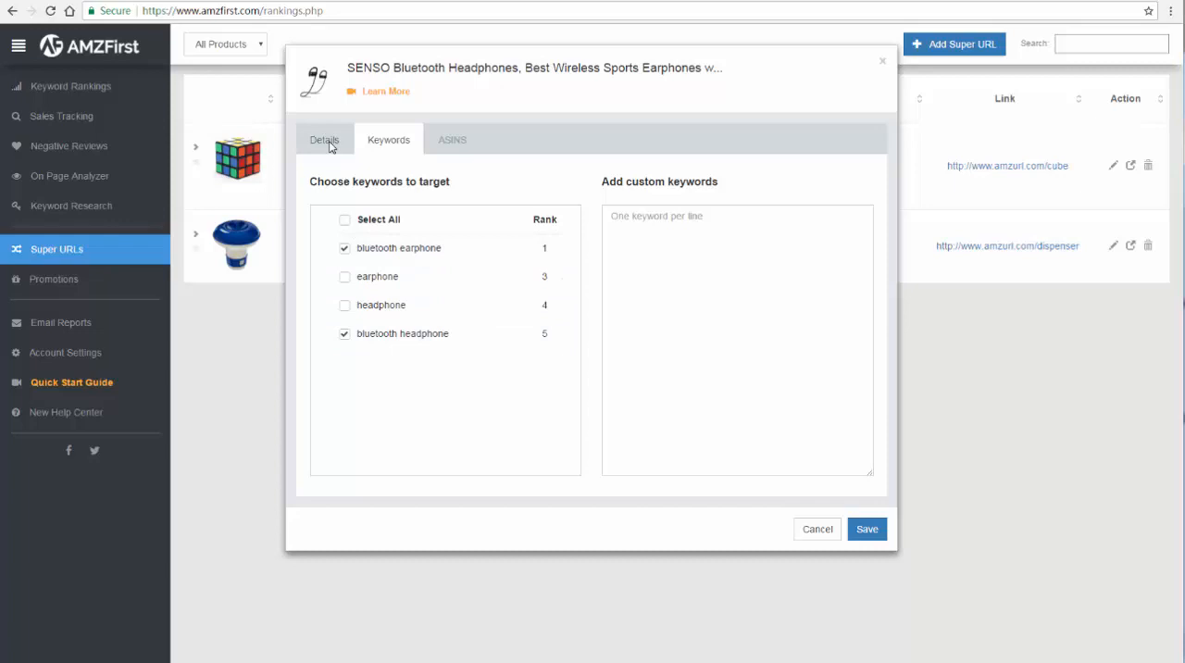
left_click(324, 141)
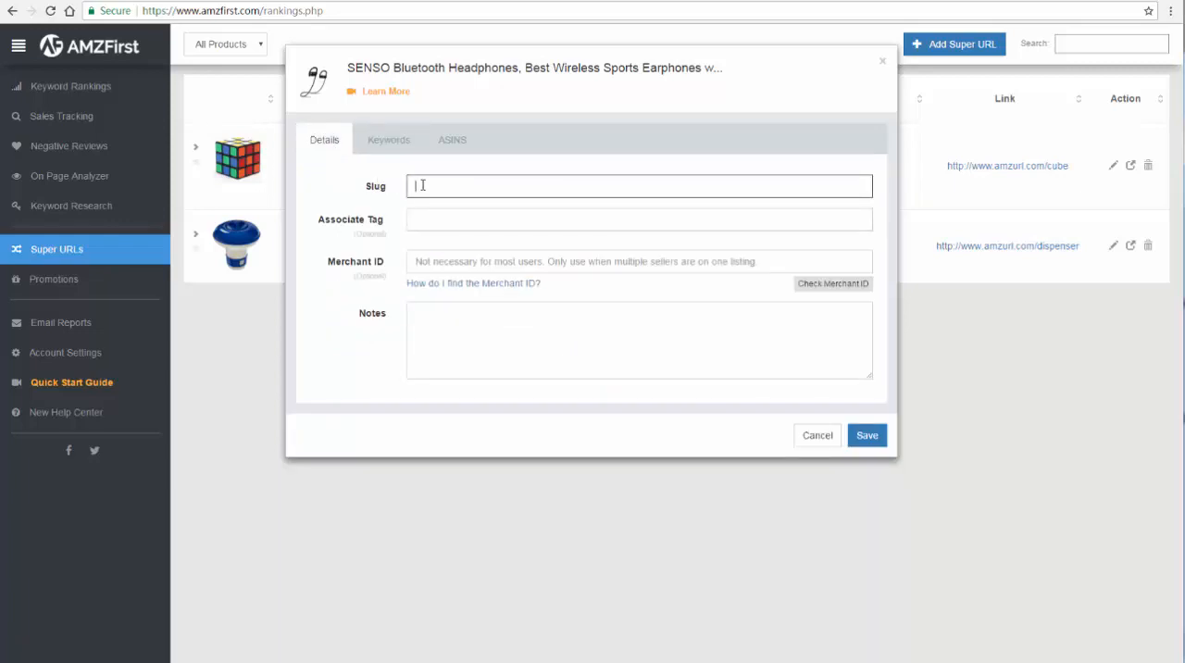
type("headphone")
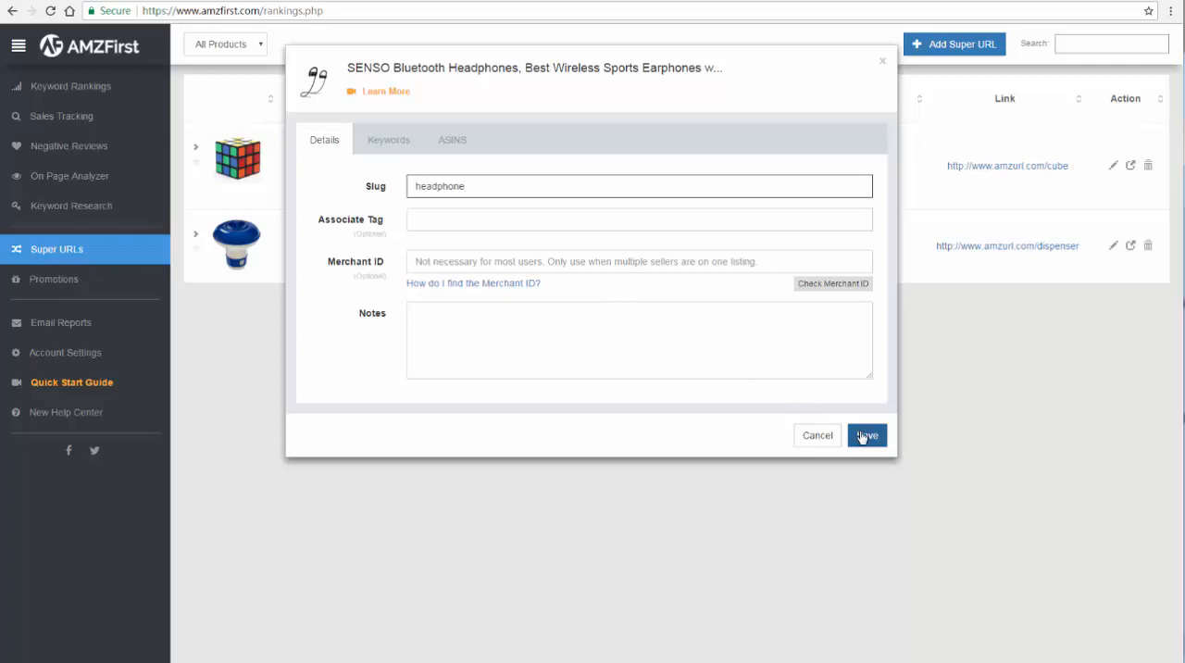
left_click(866, 436)
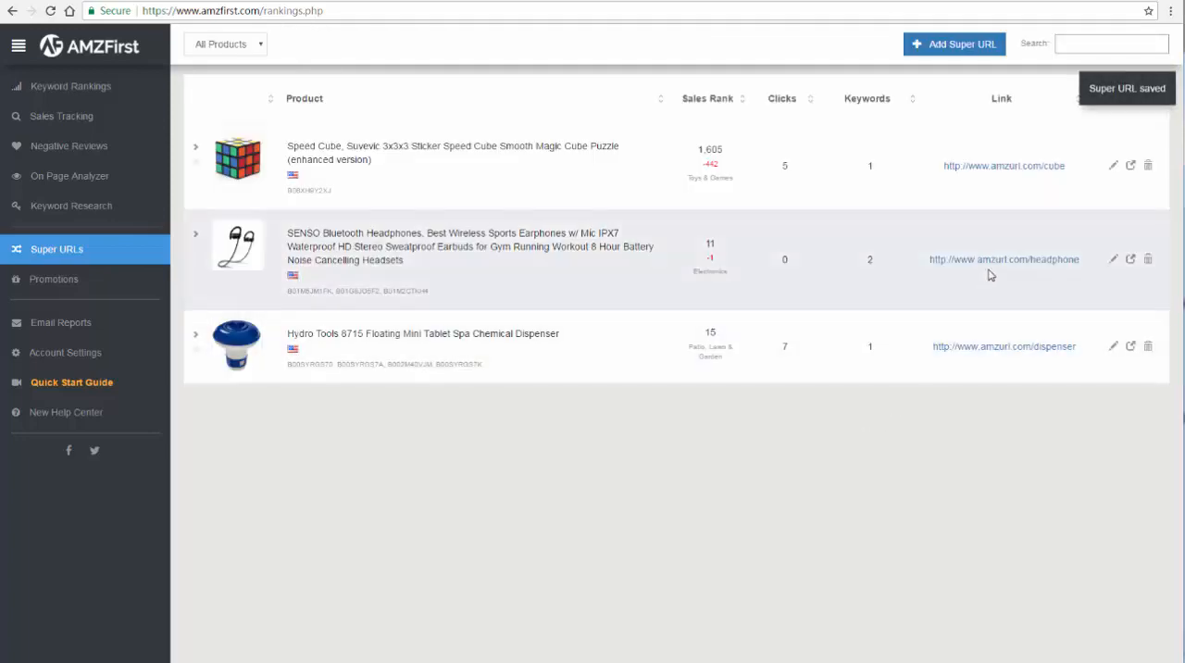
mouse_move(995, 266)
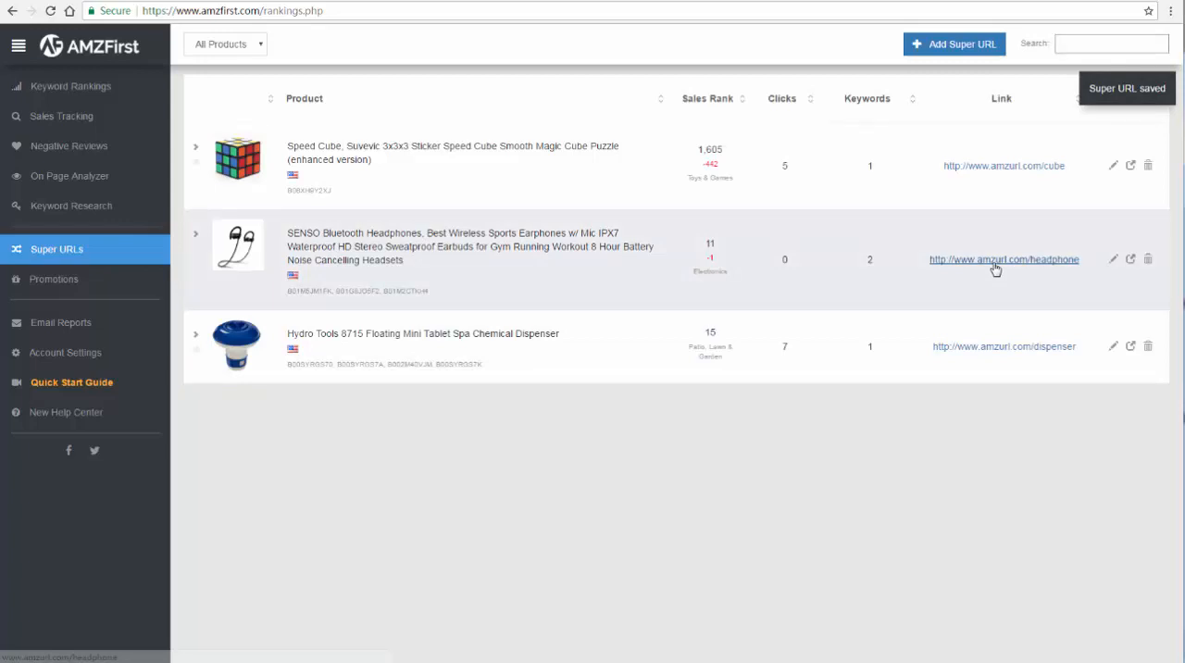
Open the amzurl.com/headphone link in a new browser tab
right_click(1004, 260)
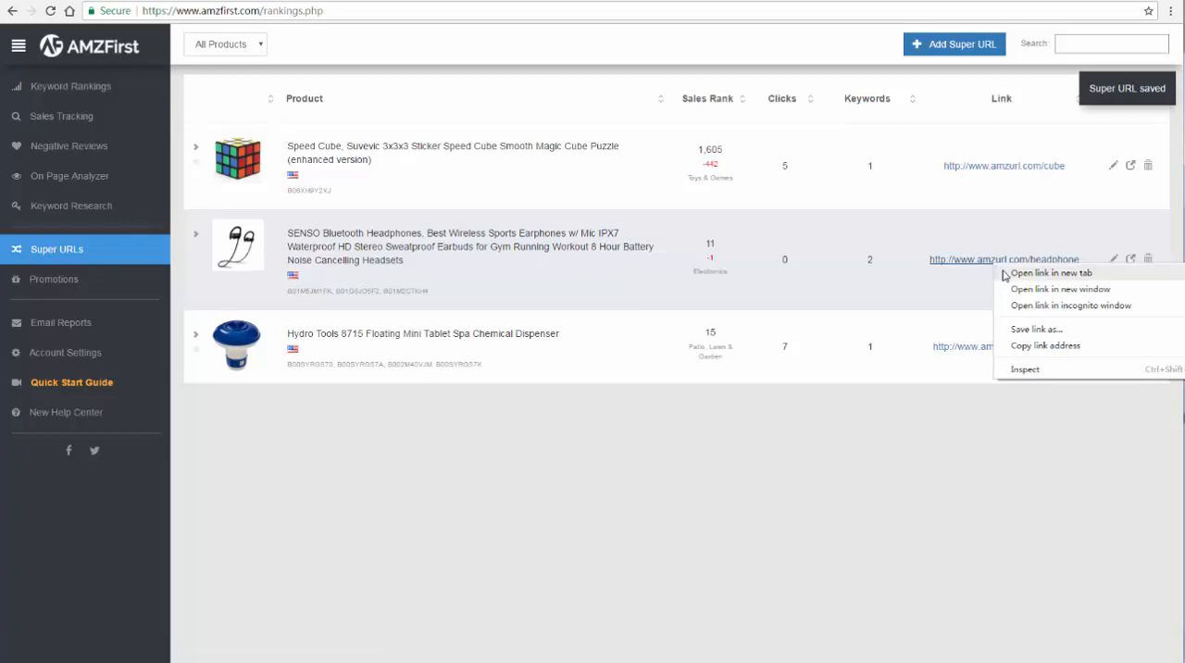
left_click(1049, 274)
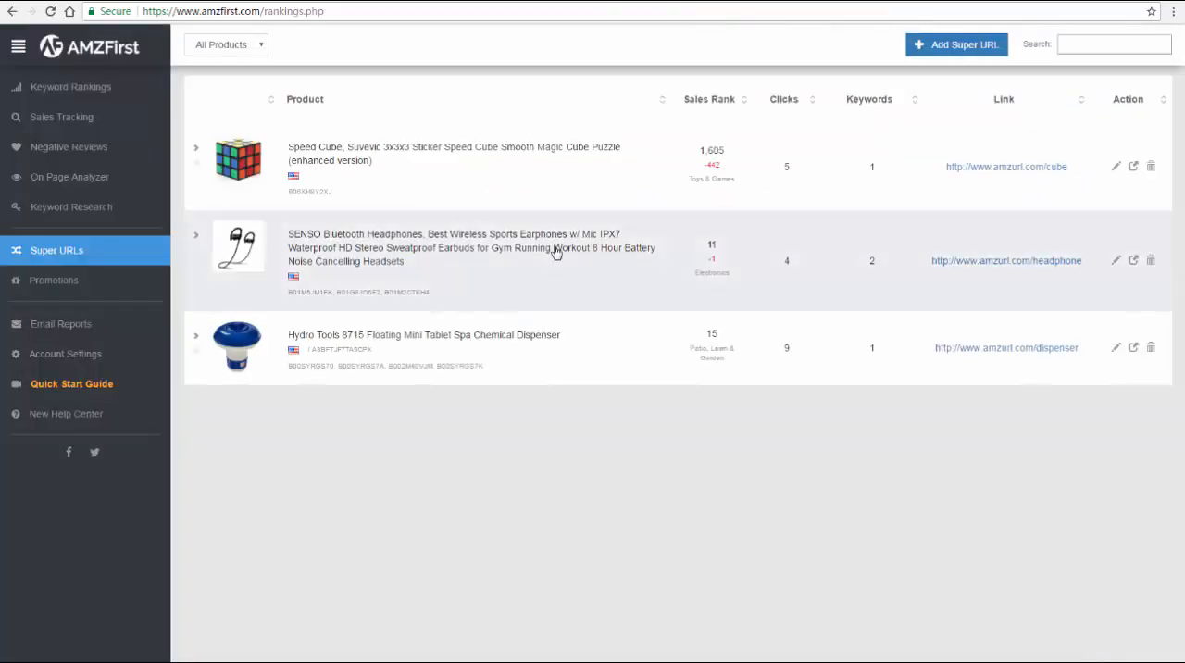
Expand the SENSO headphones row to show per-keyword click stats
left_click(196, 250)
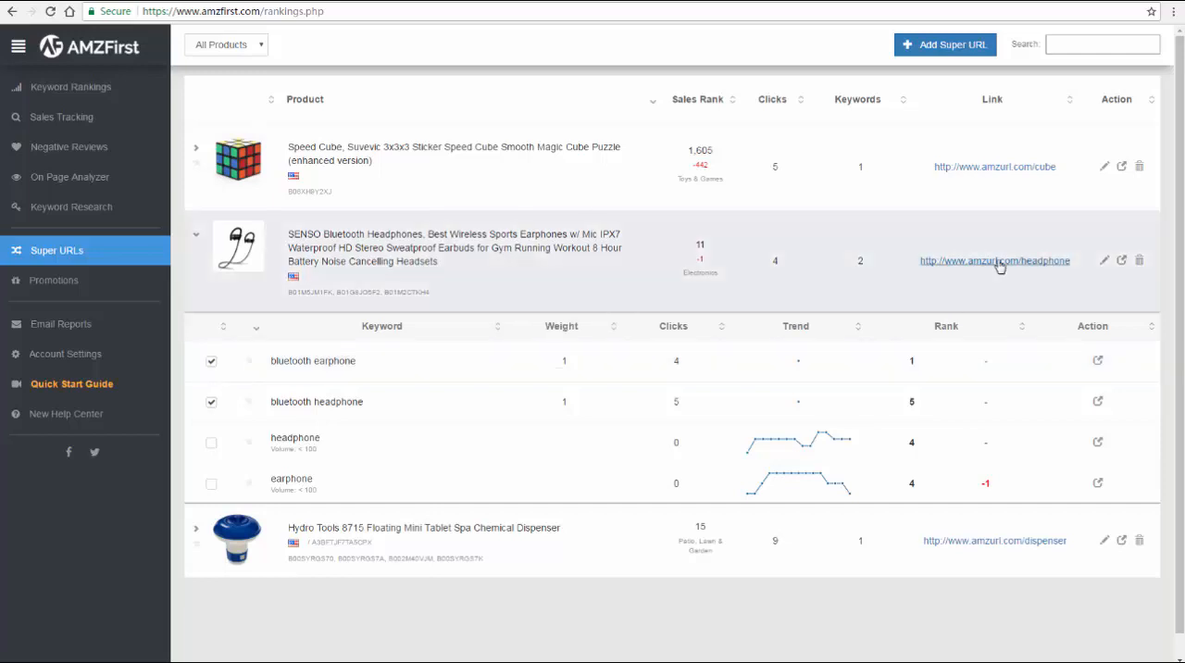
Follow the headphone link and check the bluetooth earphone keyword in the Amazon address
left_click(996, 259)
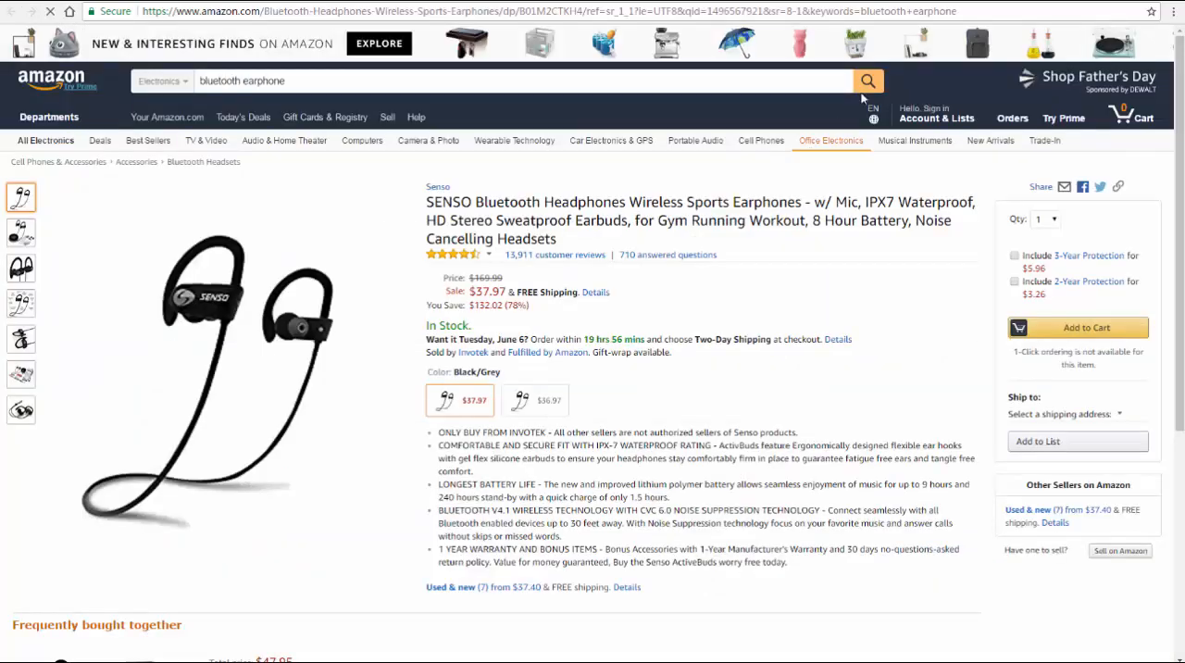
left_click(941, 119)
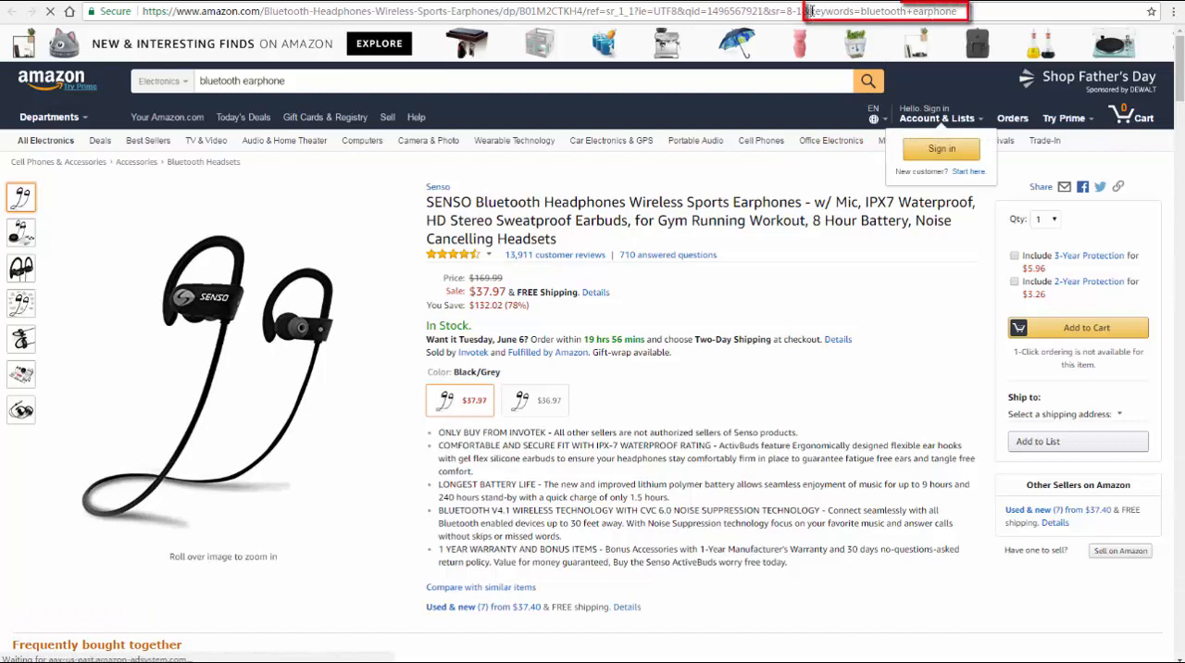
double_click(886, 13)
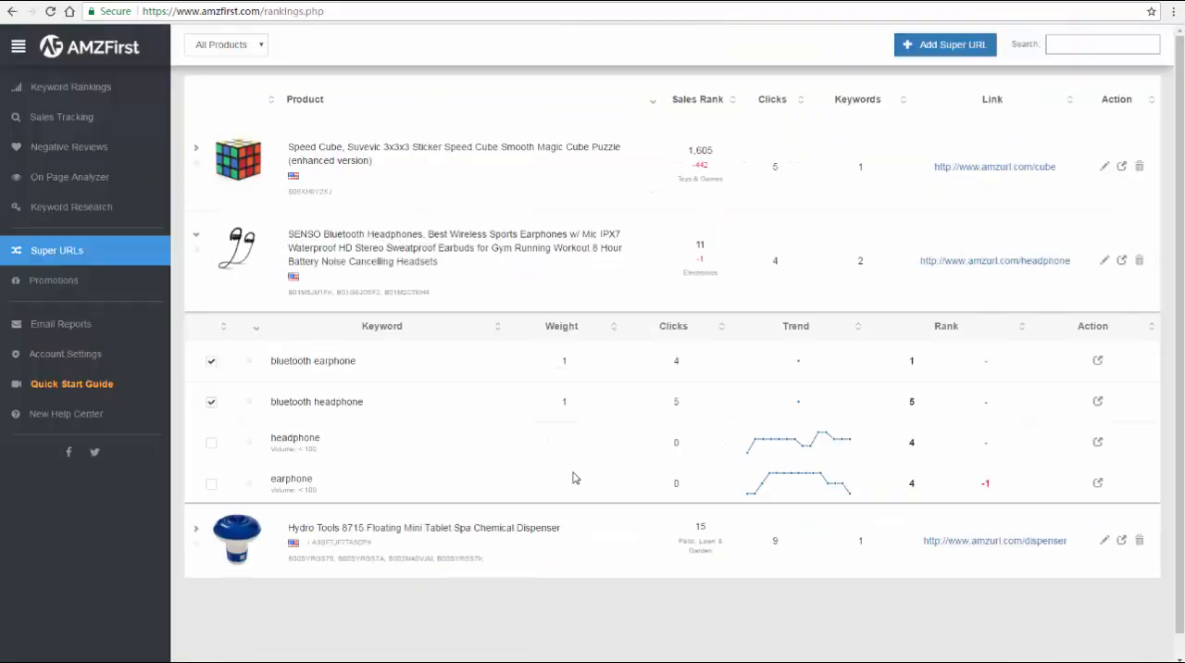
mouse_move(563, 360)
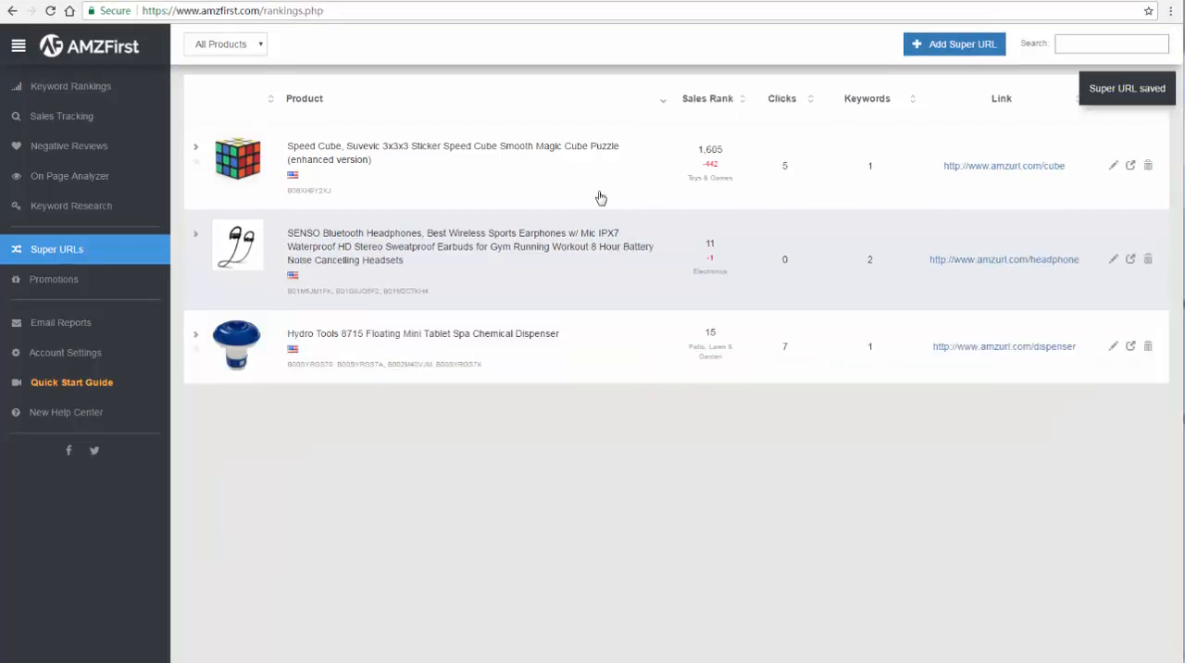
left_click(1004, 347)
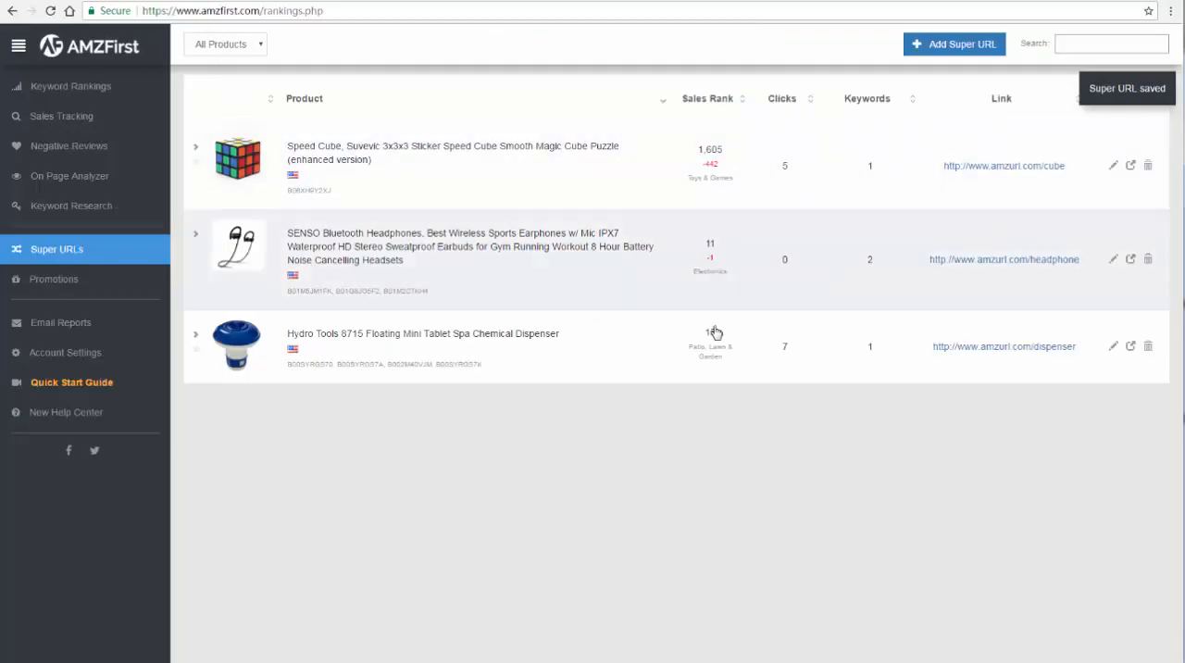
Save the dispenser Super URL settings with its merchant ID
left_click(1111, 346)
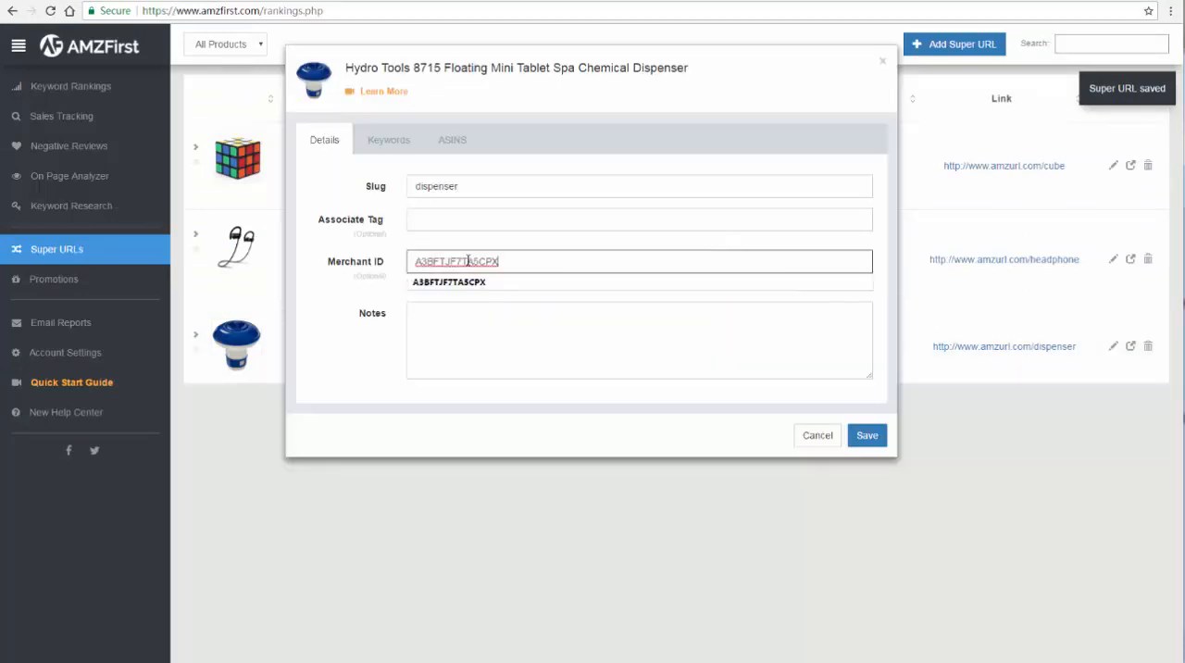
left_click(866, 436)
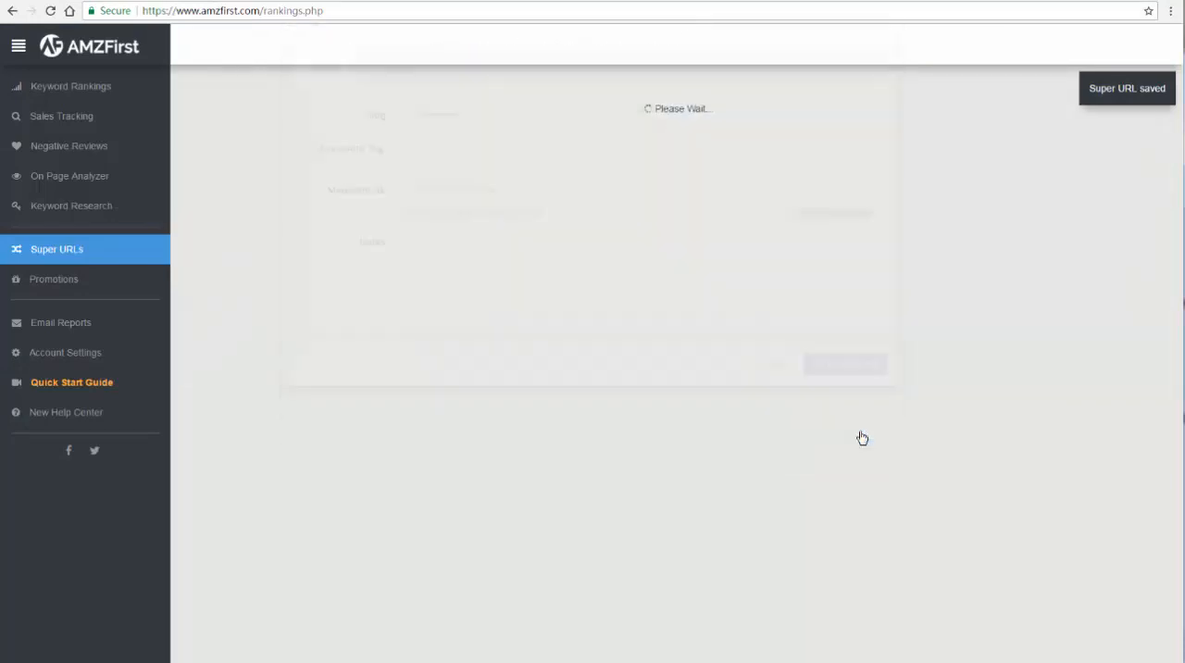
Open the dispenser link in a new tab and check it is sold by Hydro Tools
right_click(1004, 347)
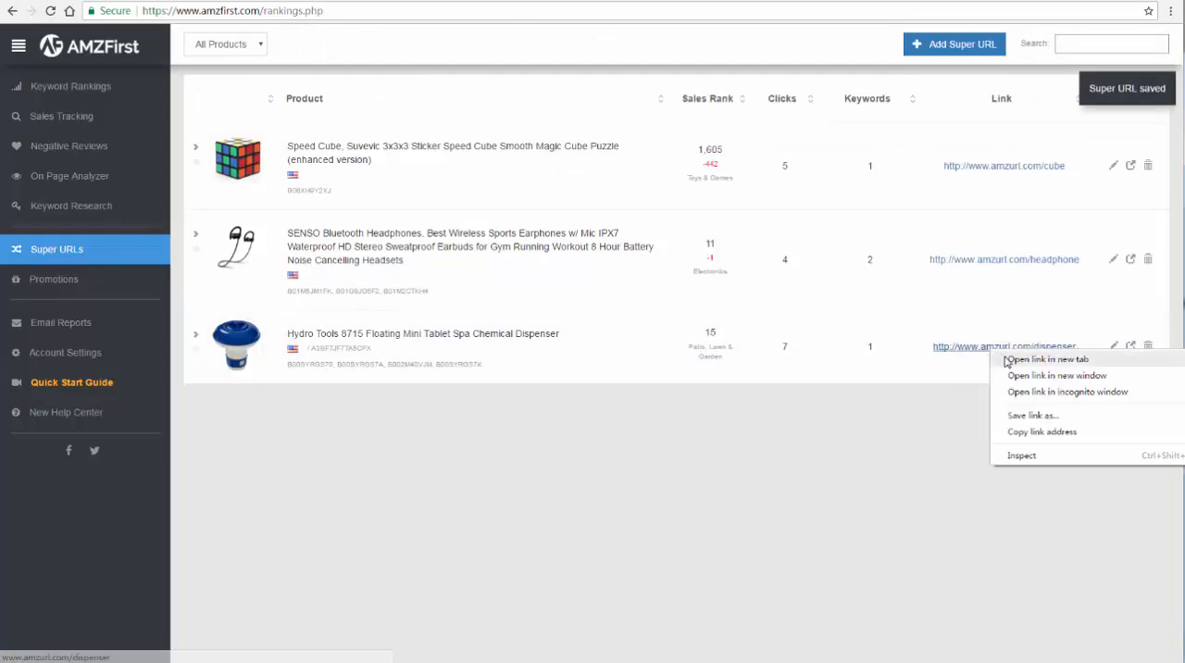
left_click(1052, 361)
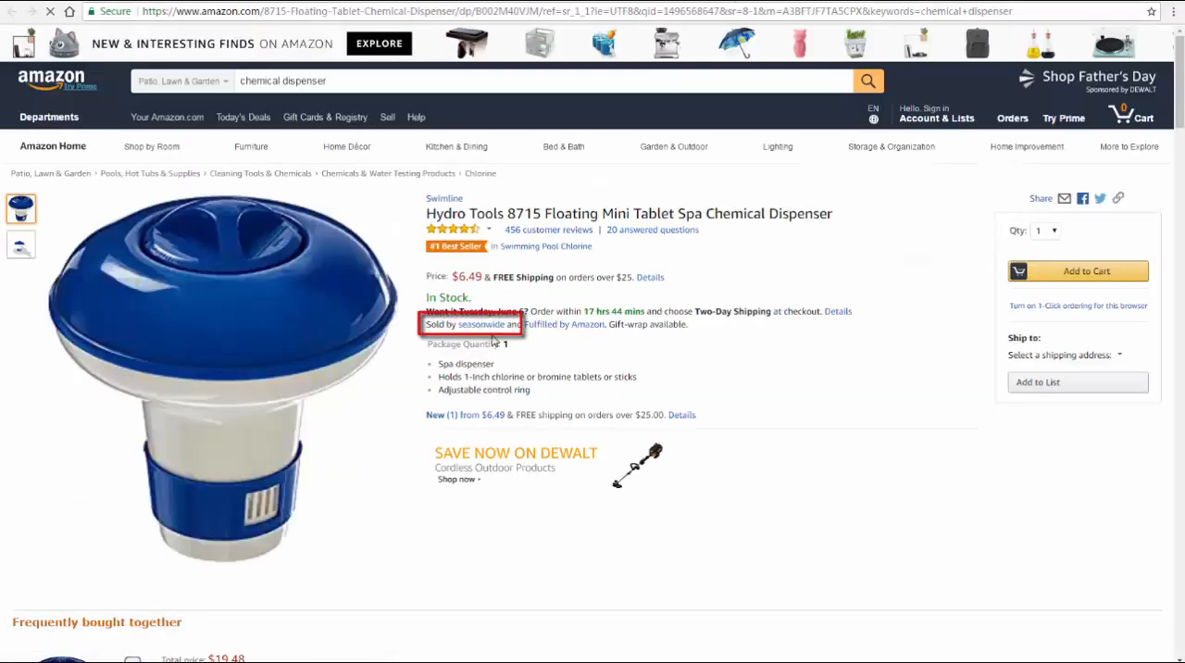
left_click(937, 118)
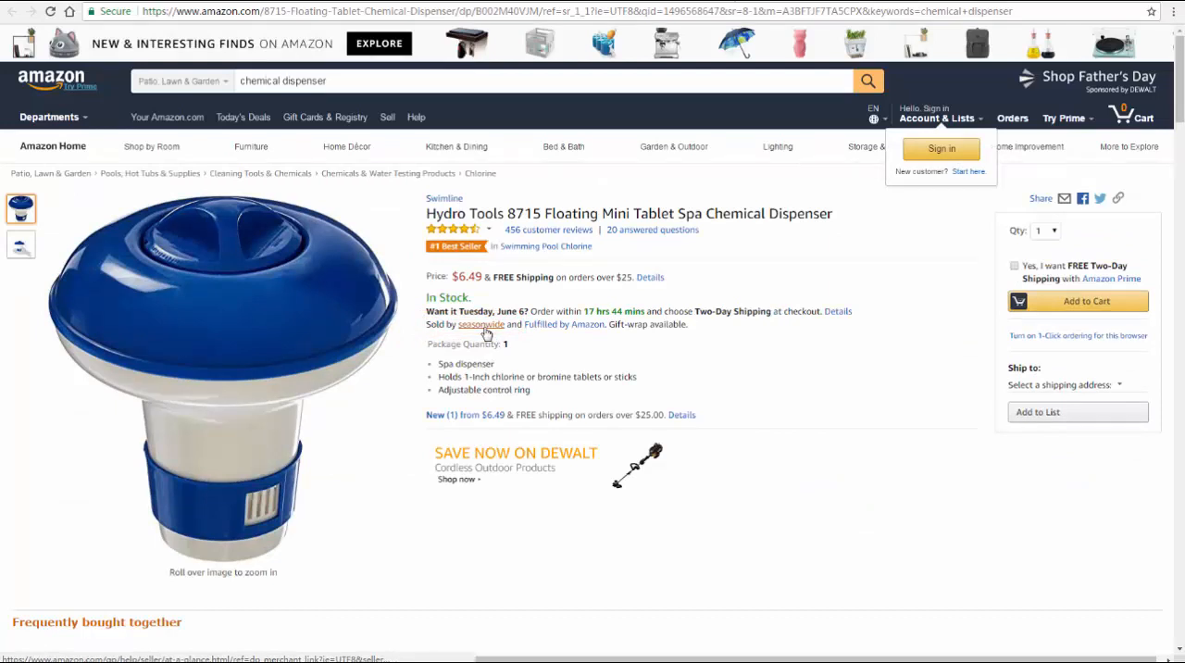